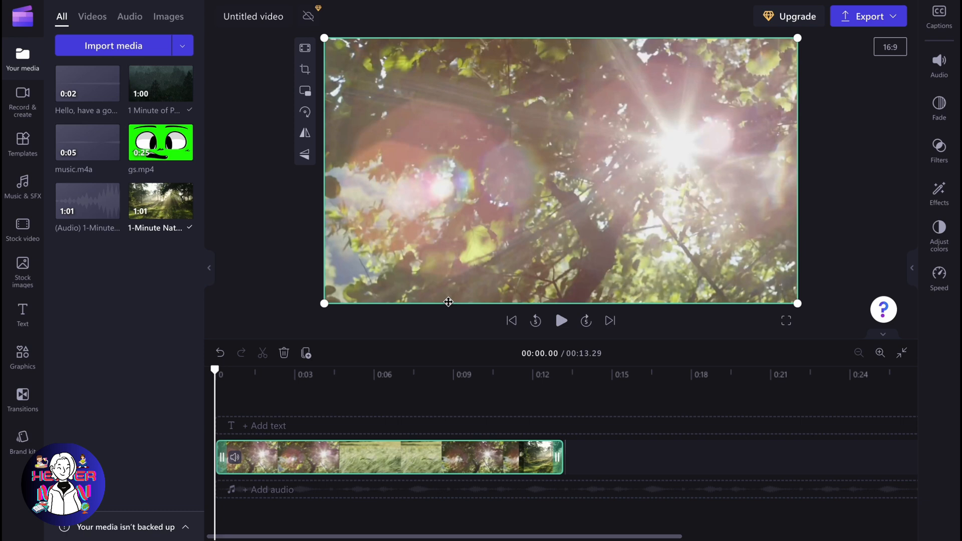
{"action": "mouse_move", "coordinate": [219, 335]}
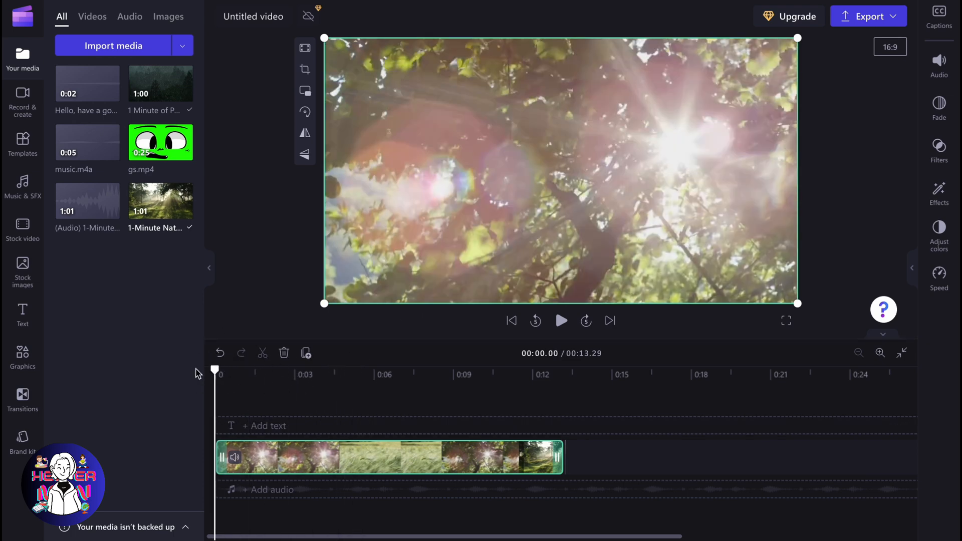
Add two plain text titles and change their words to 'Hello' and 'How are you'
{"action": "left_click", "coordinate": [23, 315]}
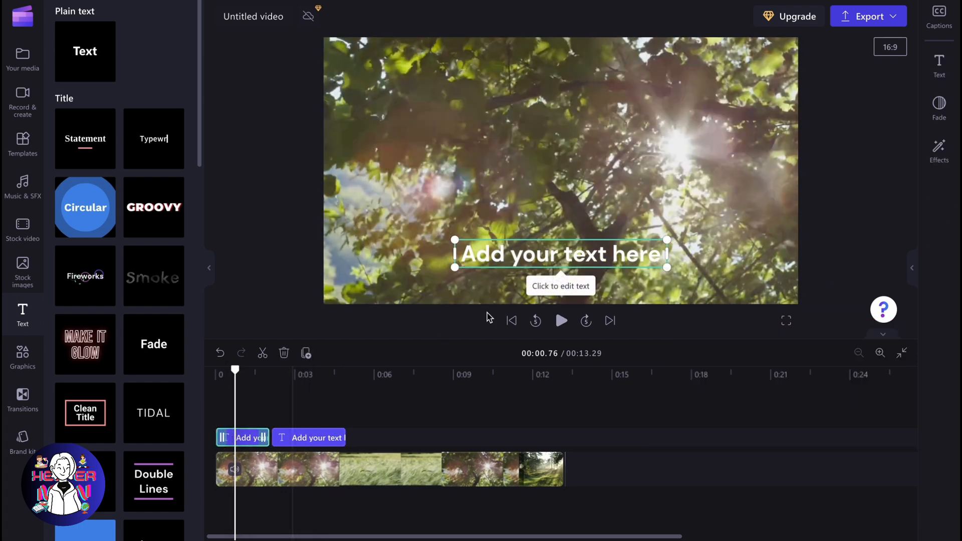
{"action": "type", "text": "Hello"}
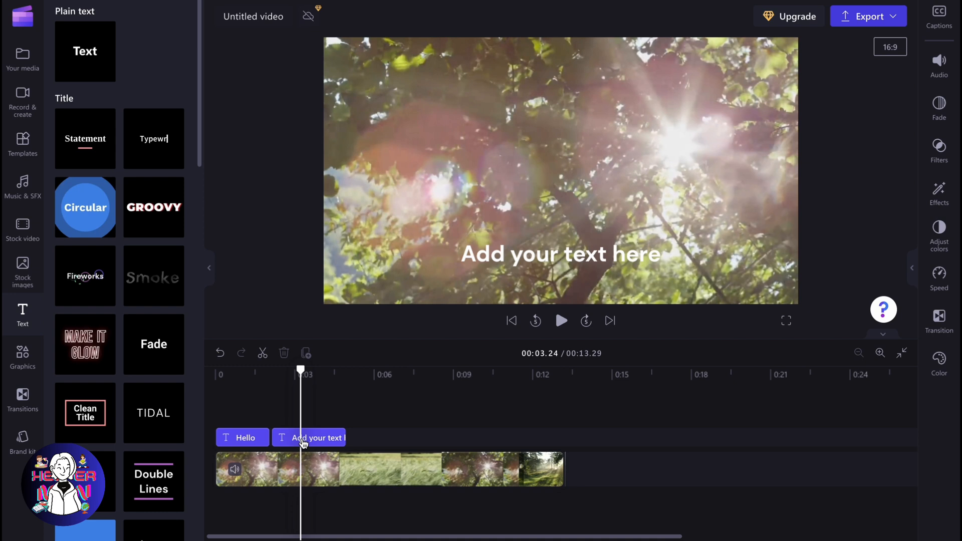
{"action": "left_click", "coordinate": [309, 437]}
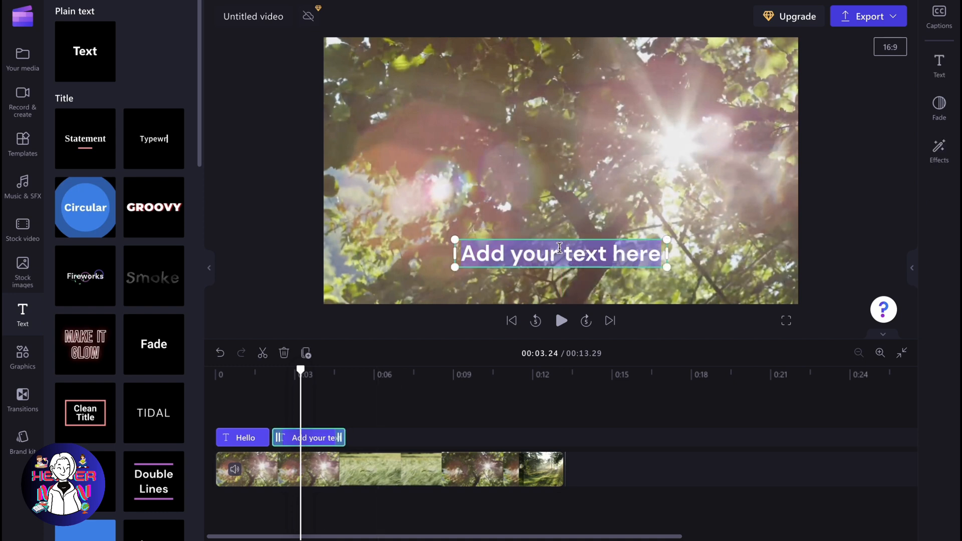
{"action": "type", "text": "How are"}
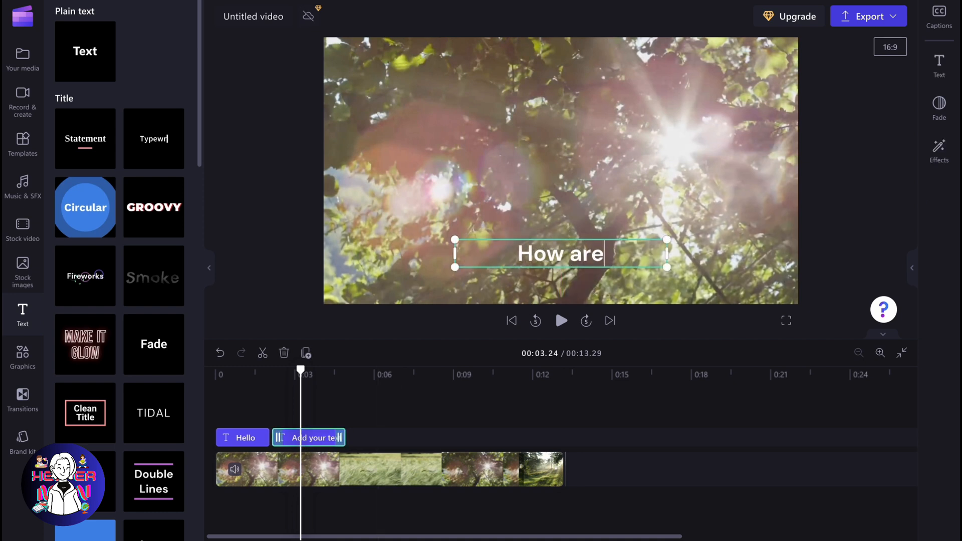
{"action": "type", "text": "you"}
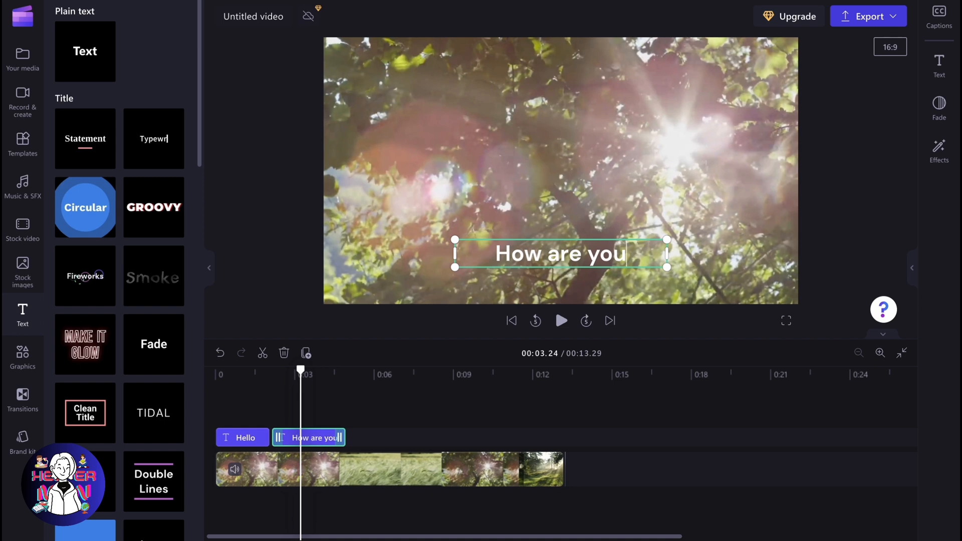
{"action": "mouse_move", "coordinate": [75, 123]}
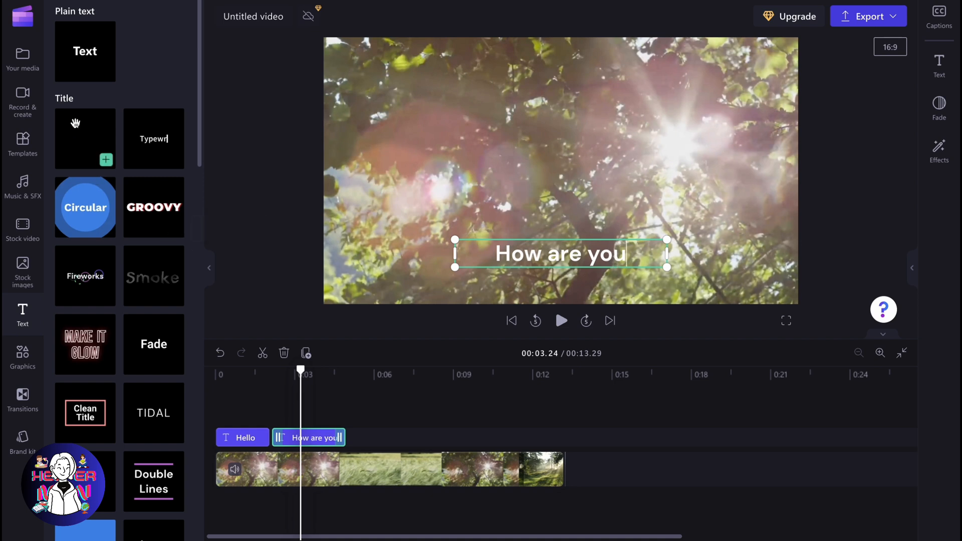
Place the voice recording on its own track near six seconds and show the Captions options
{"action": "left_click", "coordinate": [22, 55]}
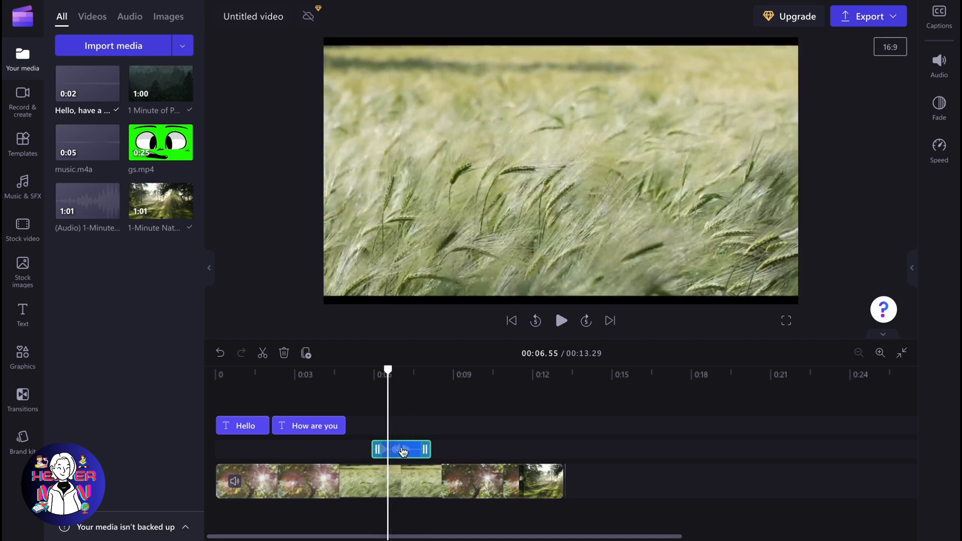
{"action": "left_click", "coordinate": [939, 14]}
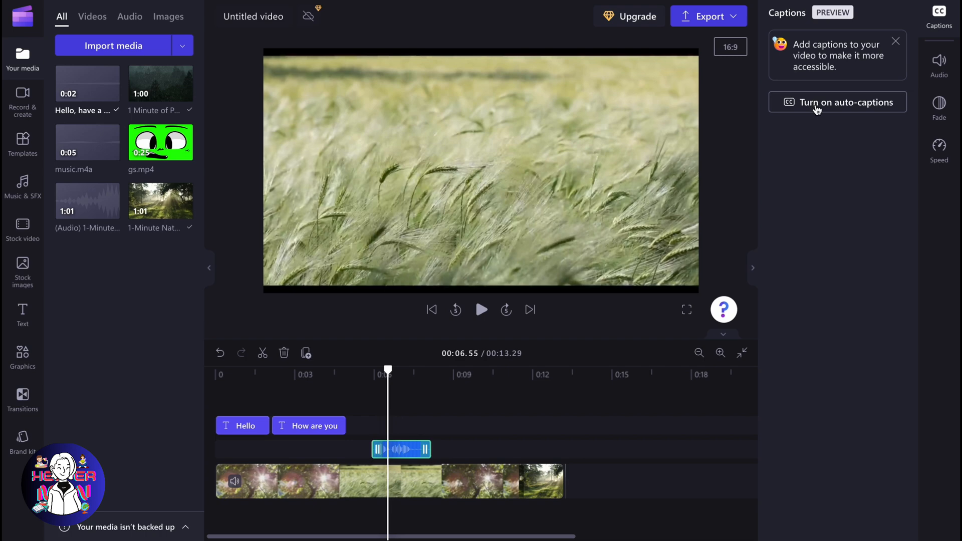
Turn on English auto-captions, producing the caption 'Hello have a good day.' at 00:06
{"action": "left_click", "coordinate": [837, 102]}
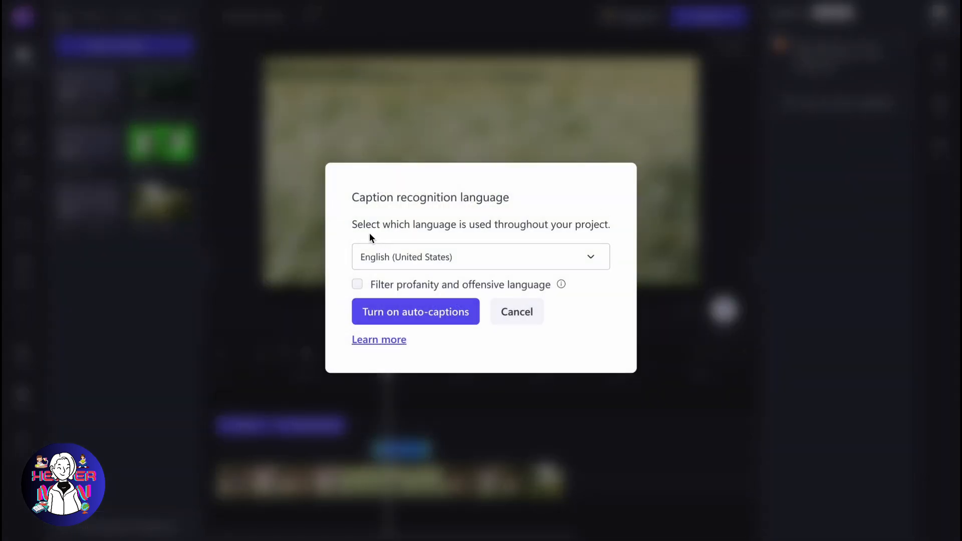
{"action": "mouse_move", "coordinate": [527, 243]}
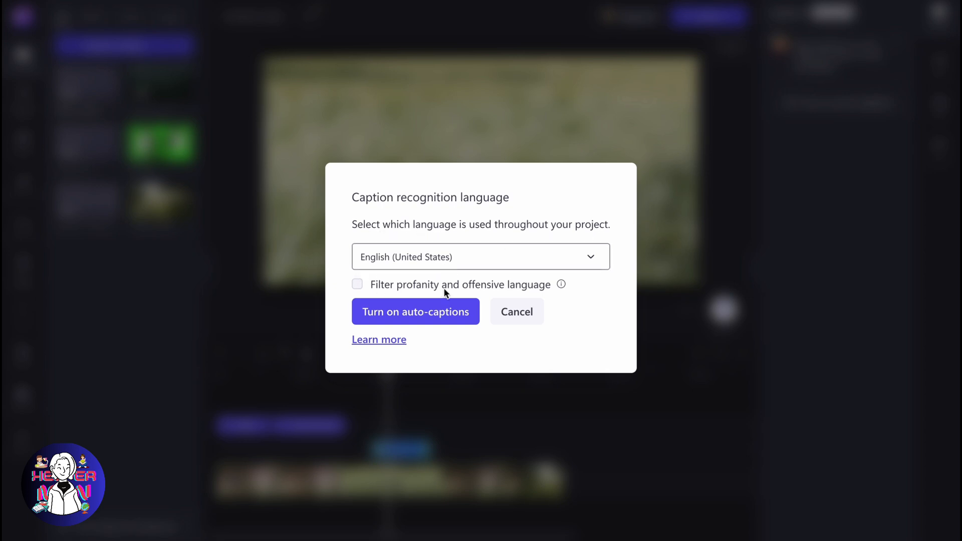
{"action": "left_click", "coordinate": [415, 312]}
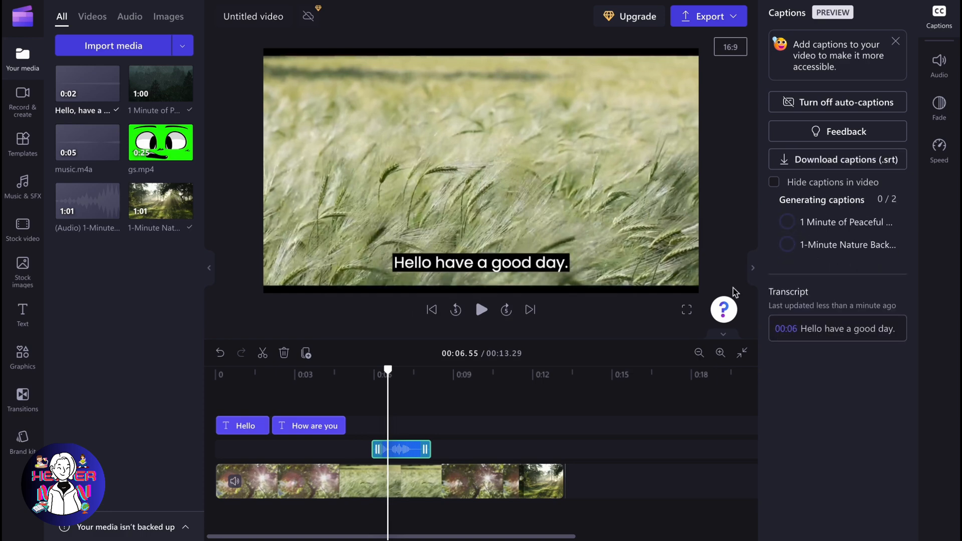
Close the caption settings so 'Hello have a good day.' shows over the wheat field
{"action": "left_click", "coordinate": [482, 310]}
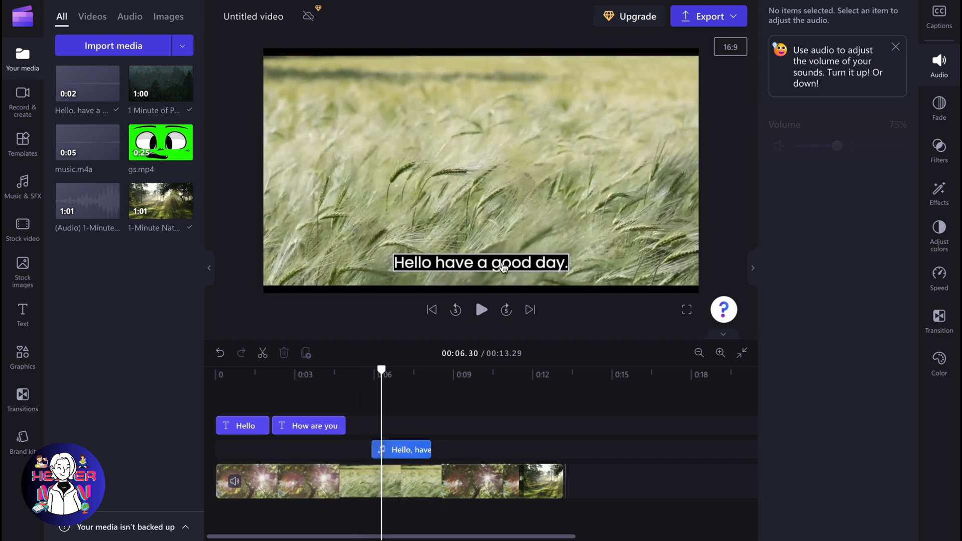
{"action": "left_click", "coordinate": [481, 263]}
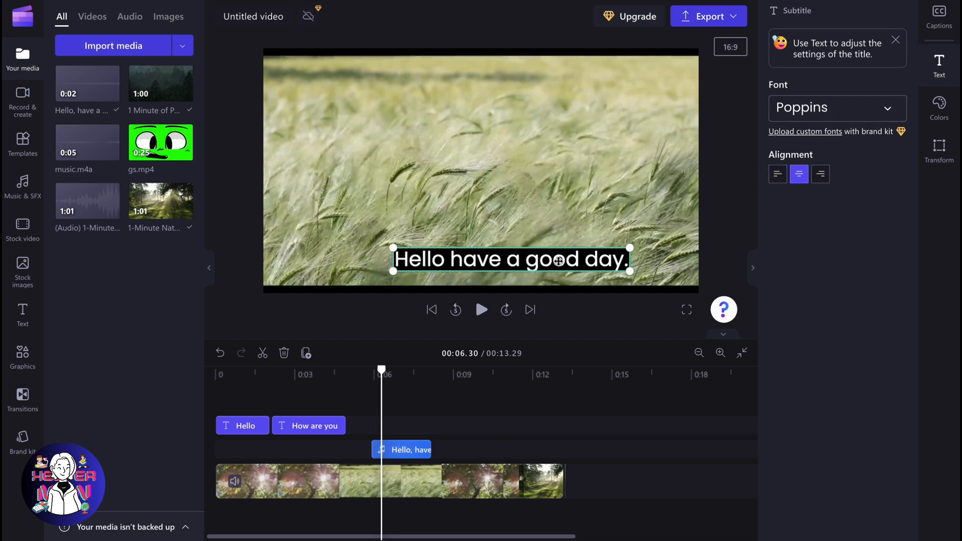
{"action": "left_click", "coordinate": [311, 375]}
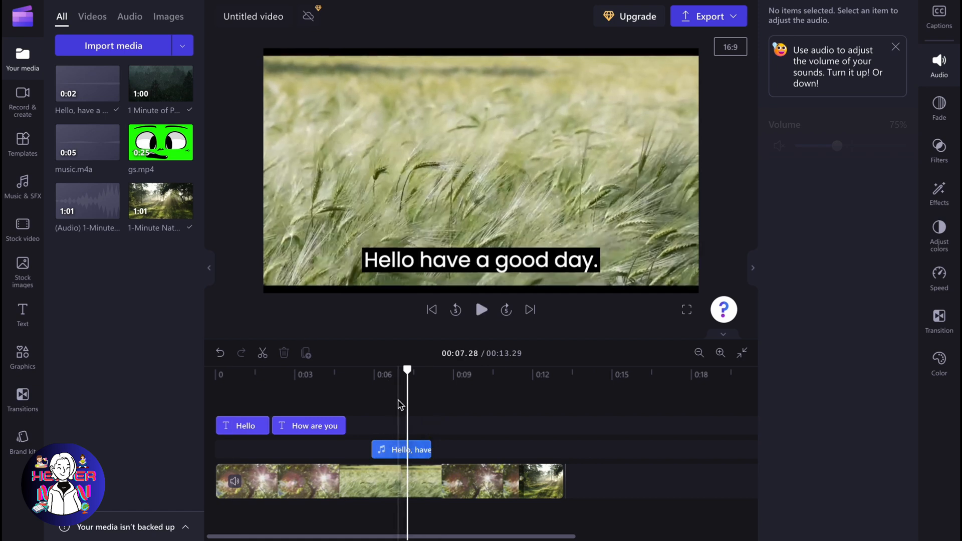
{"action": "mouse_move", "coordinate": [406, 404]}
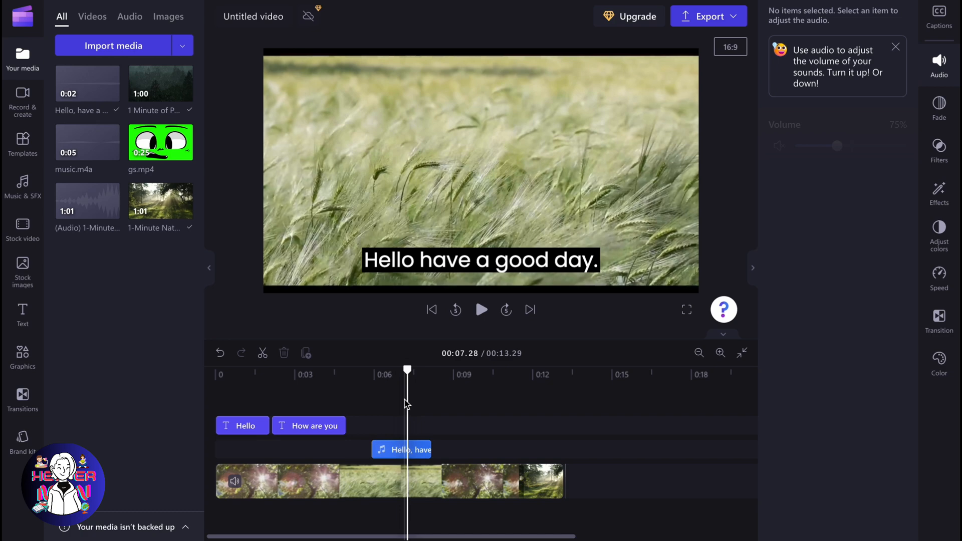
Move the playhead past the caption, then scrub back to 0:00 showing 'Hello'
{"action": "left_click", "coordinate": [481, 309]}
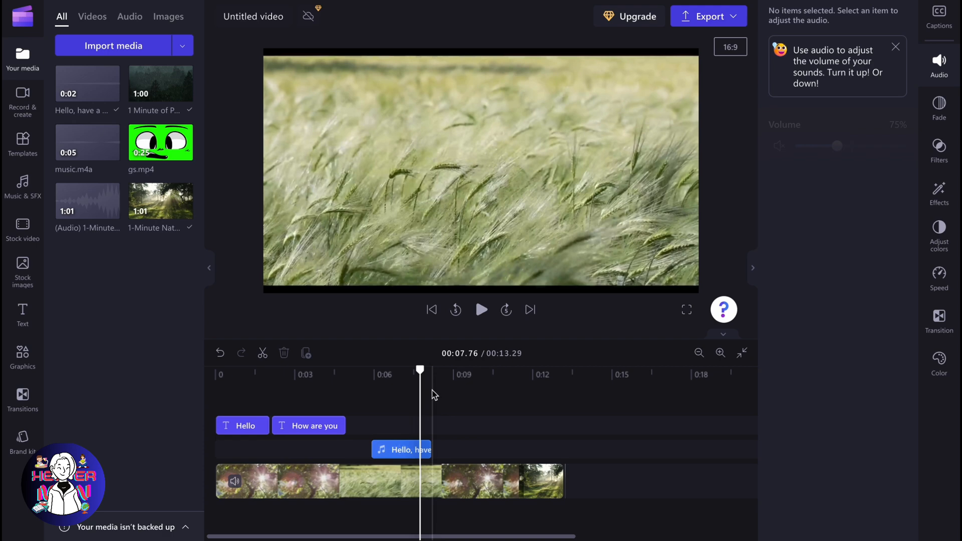
{"action": "mouse_move", "coordinate": [358, 416]}
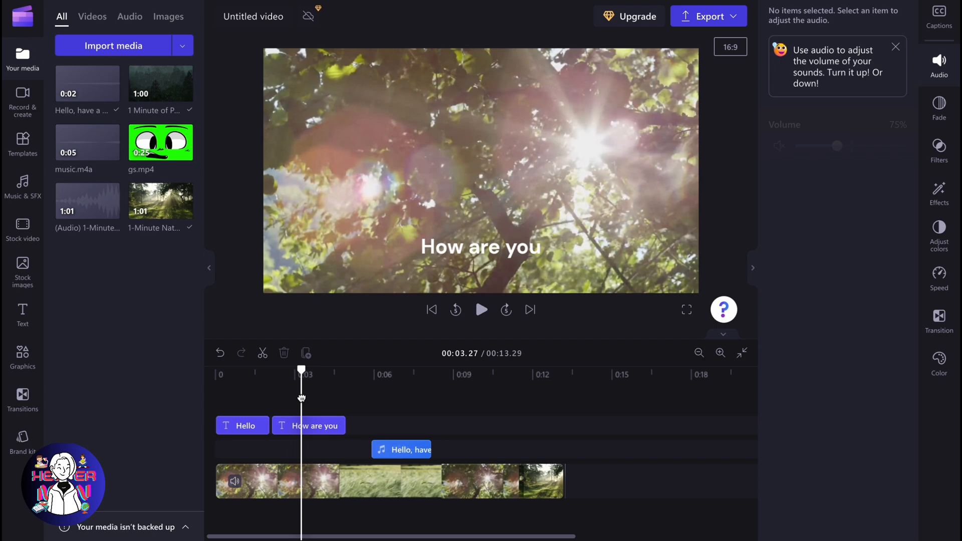
{"action": "left_click_drag", "start_coordinate": [301, 374], "coordinate": [215, 374]}
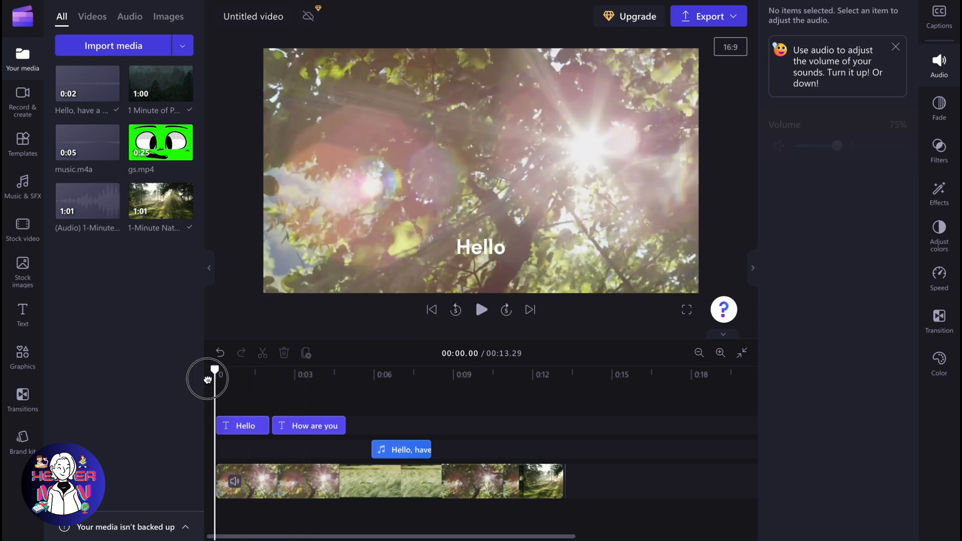